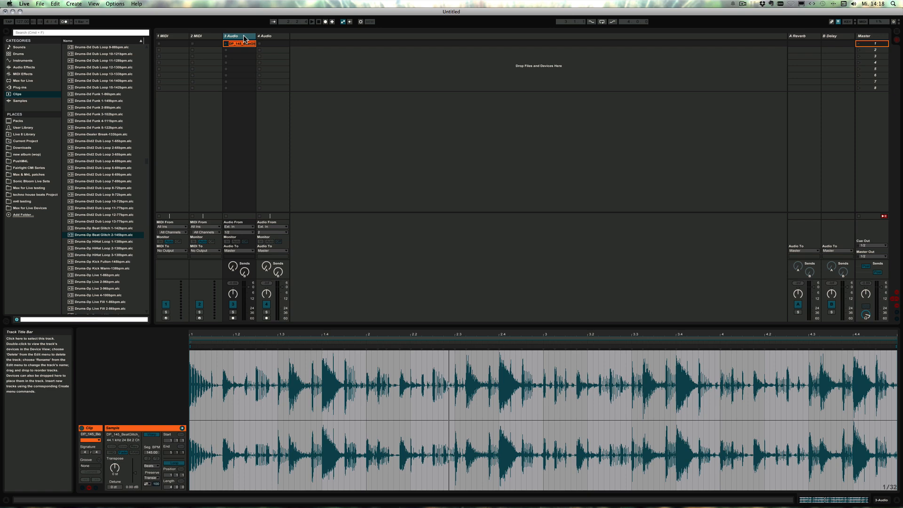
Step: Cycle through global Quantization values while relaunching the beat-glitch clip in track 3
{"action": "left_click", "coordinate": [79, 21]}
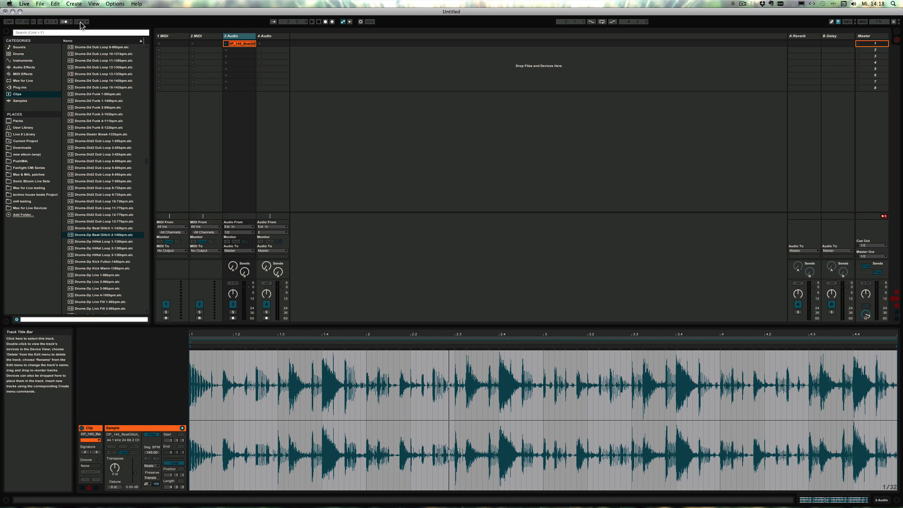
{"action": "mouse_move", "coordinate": [313, 21]}
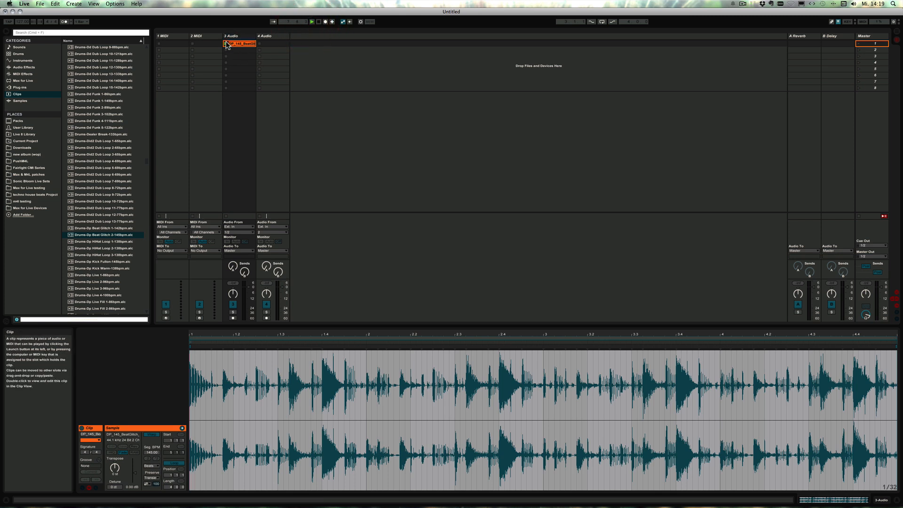
{"action": "left_click", "coordinate": [226, 44]}
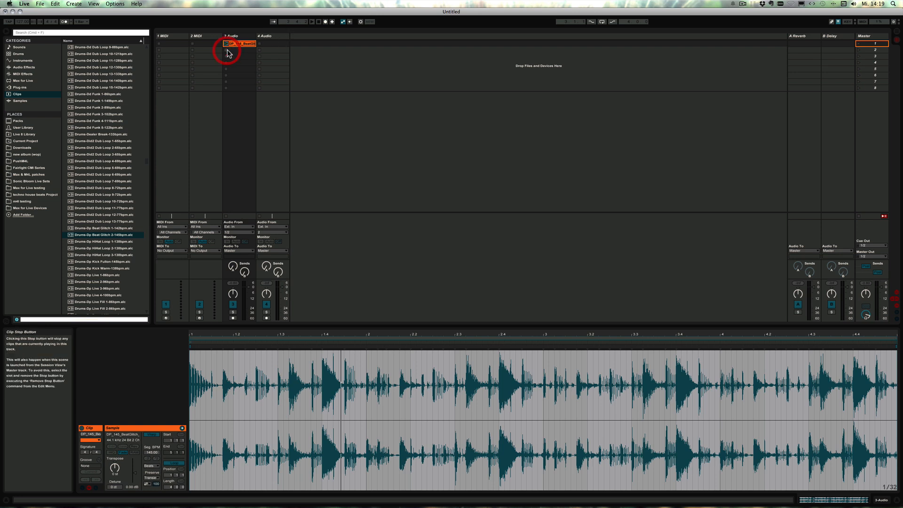
{"action": "mouse_move", "coordinate": [151, 42]}
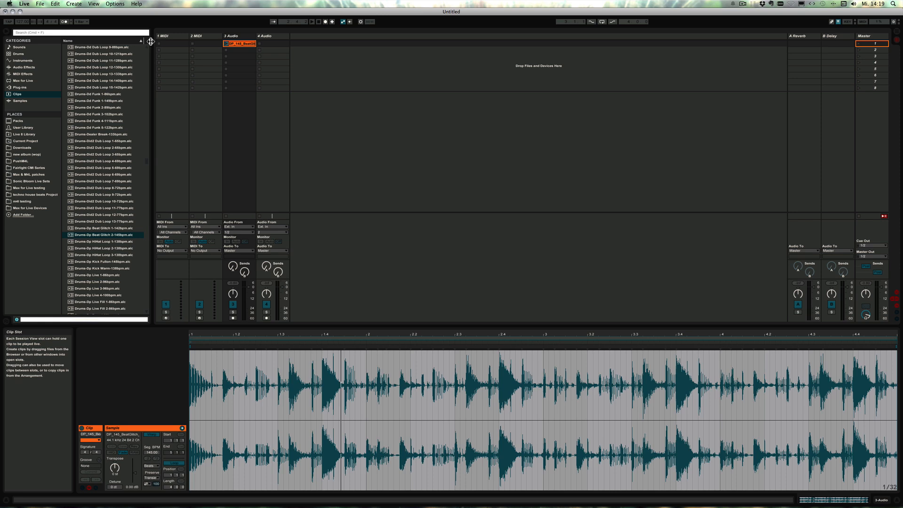
{"action": "left_click", "coordinate": [82, 22]}
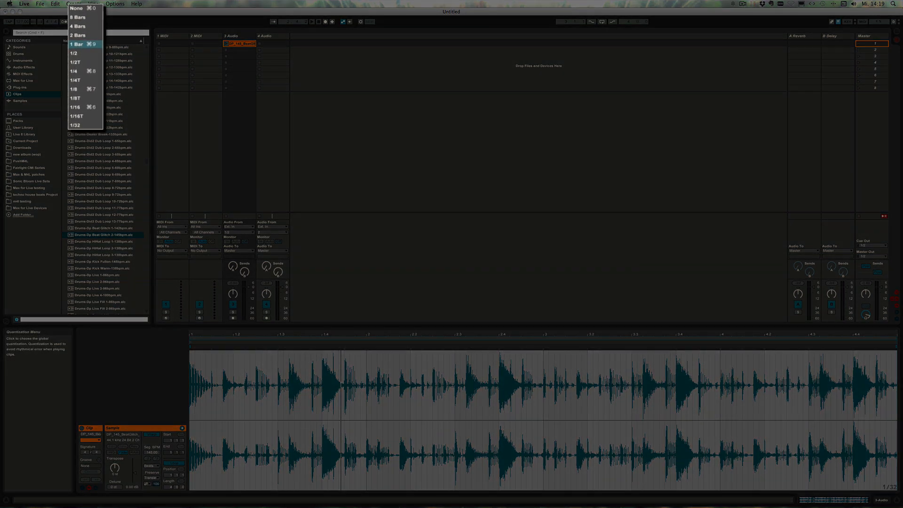
{"action": "mouse_move", "coordinate": [85, 26]}
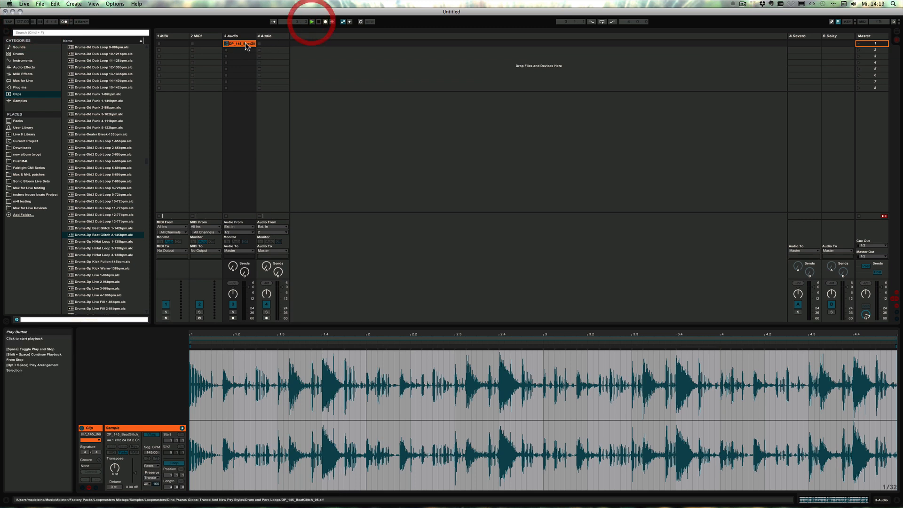
{"action": "mouse_move", "coordinate": [225, 44]}
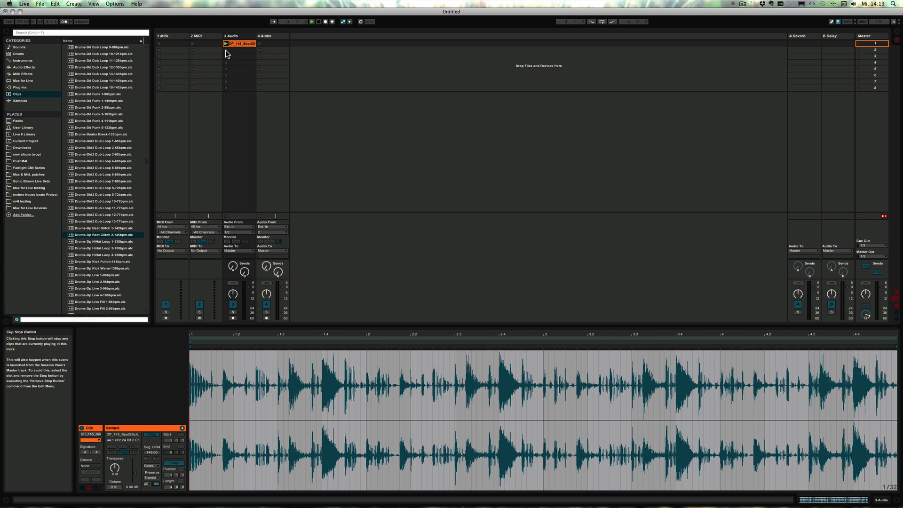
{"action": "left_click", "coordinate": [225, 43]}
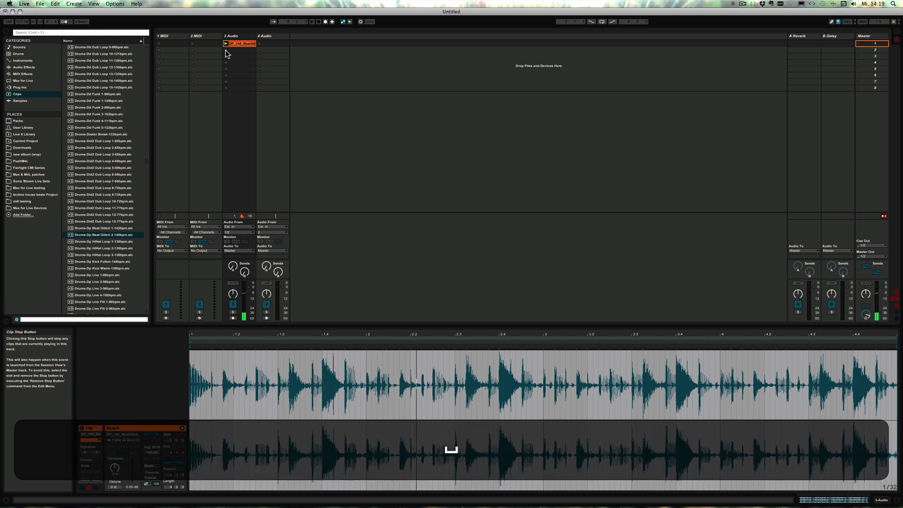
{"action": "left_click", "coordinate": [77, 21]}
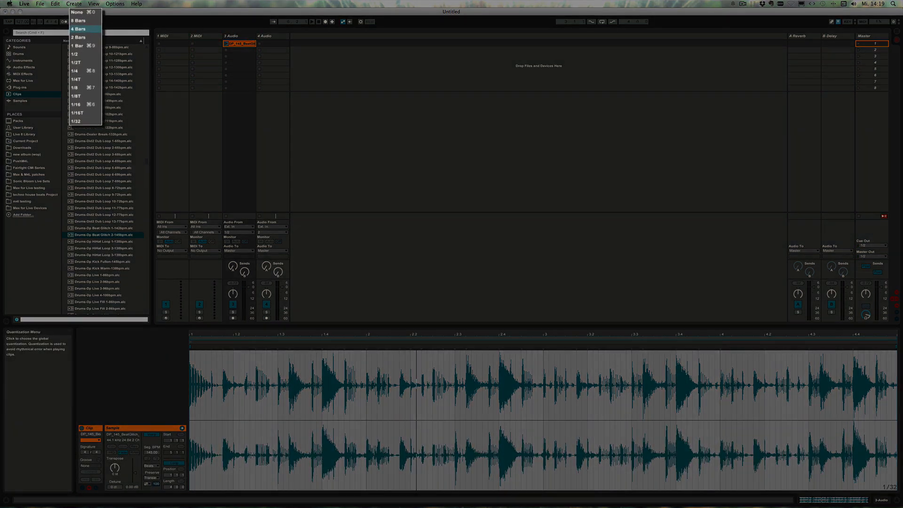
{"action": "mouse_move", "coordinate": [87, 119]}
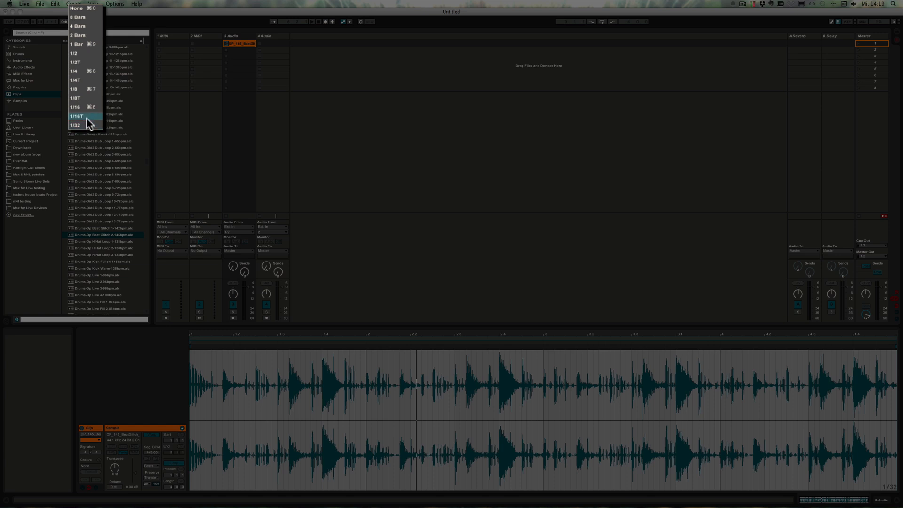
{"action": "mouse_move", "coordinate": [84, 89]}
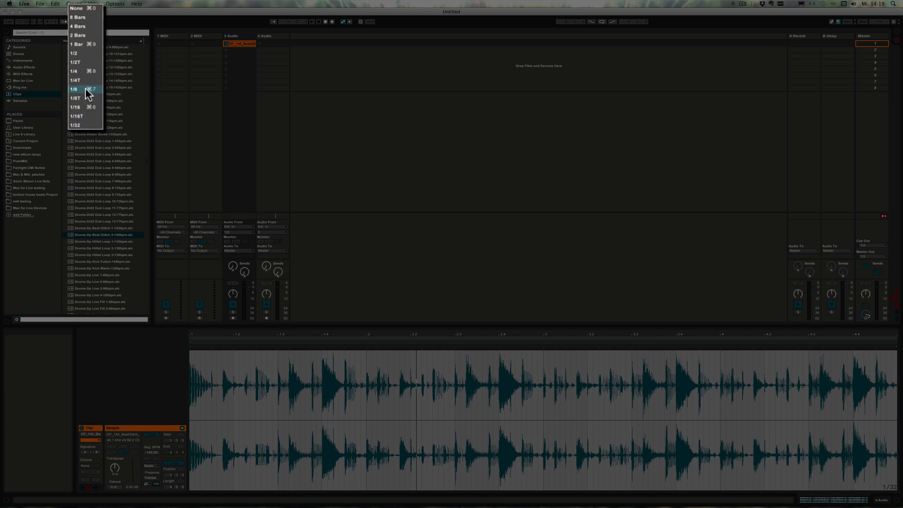
{"action": "mouse_move", "coordinate": [85, 17]}
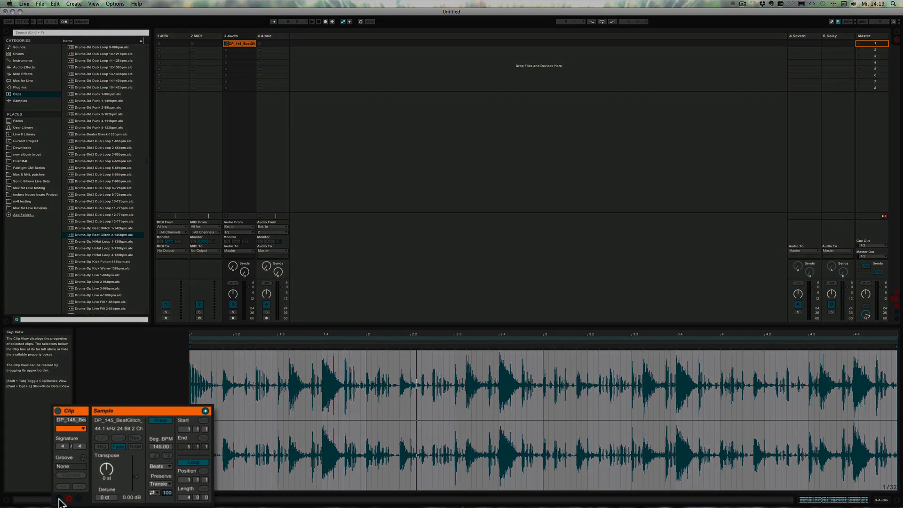
Step: Show the beat clip's Launch box with Launch Mode and Quantization following Global
{"action": "left_click", "coordinate": [38, 497]}
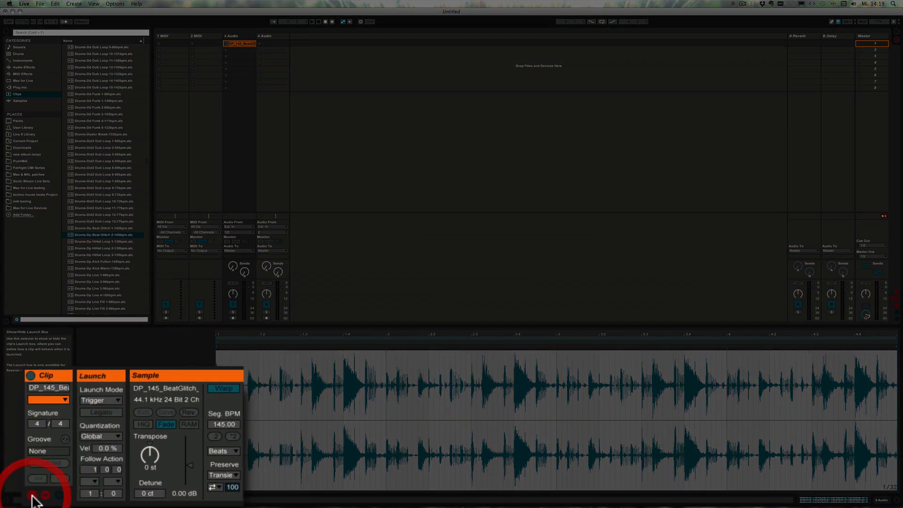
{"action": "mouse_move", "coordinate": [118, 434]}
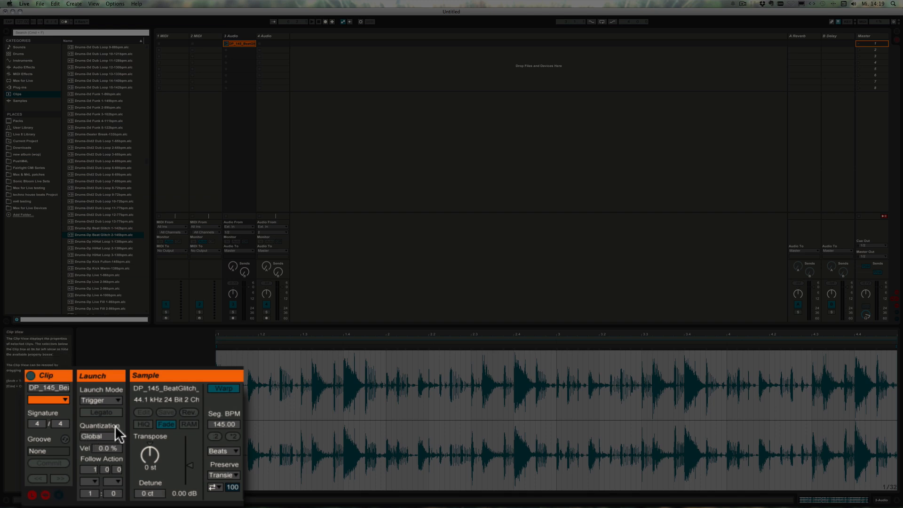
{"action": "mouse_move", "coordinate": [113, 441]}
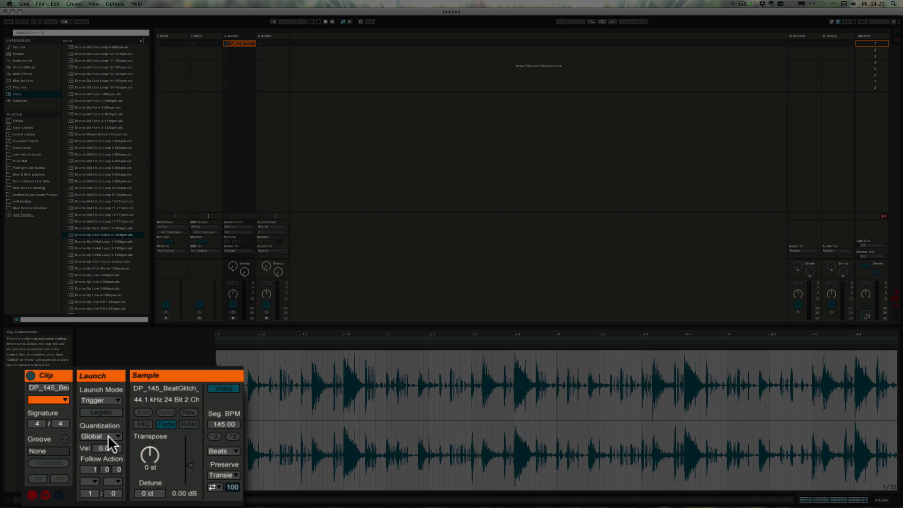
{"action": "key", "text": "cmd"}
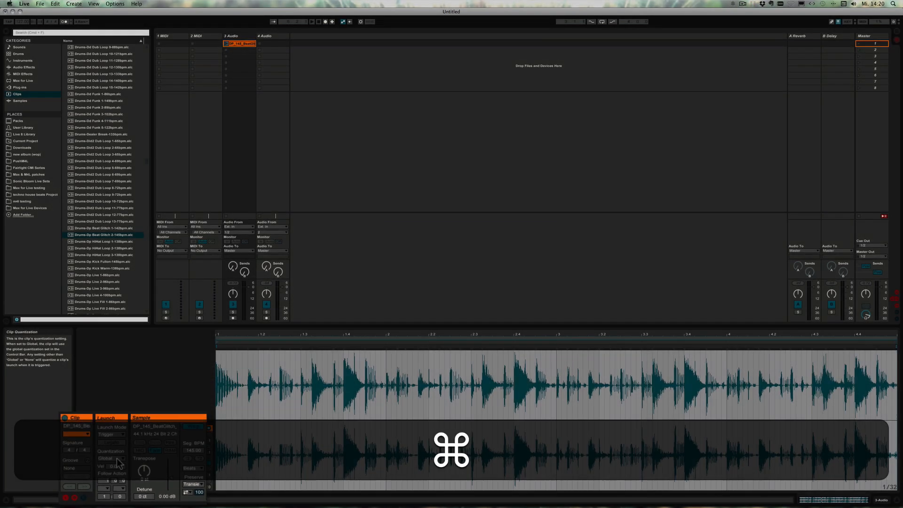
Step: In Record/Warp/Launch preferences, keep Default Launch Quantization at Global and close Preferences
{"action": "key", "text": "cmd+,"}
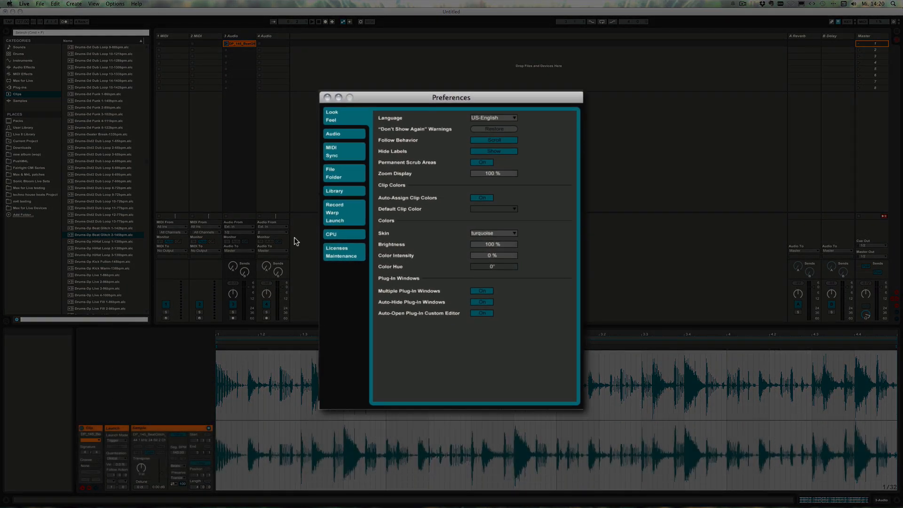
{"action": "mouse_move", "coordinate": [343, 212]}
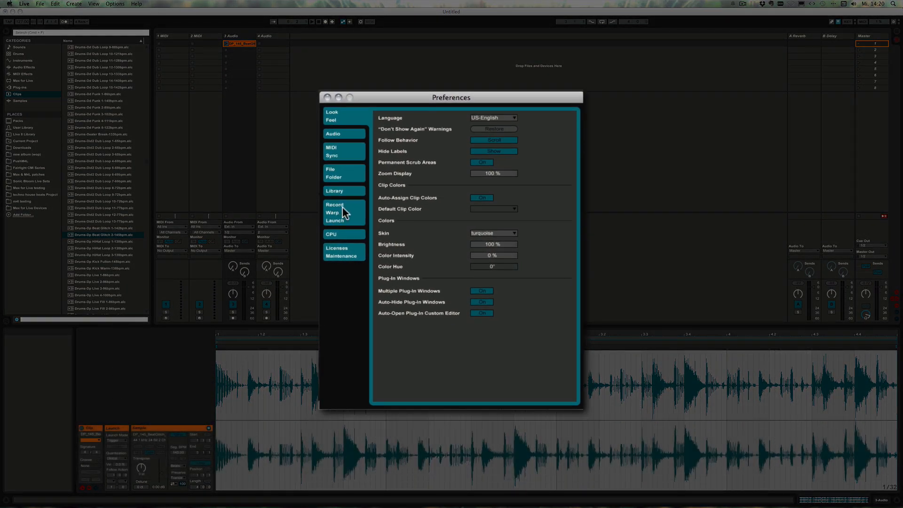
{"action": "left_click", "coordinate": [335, 208]}
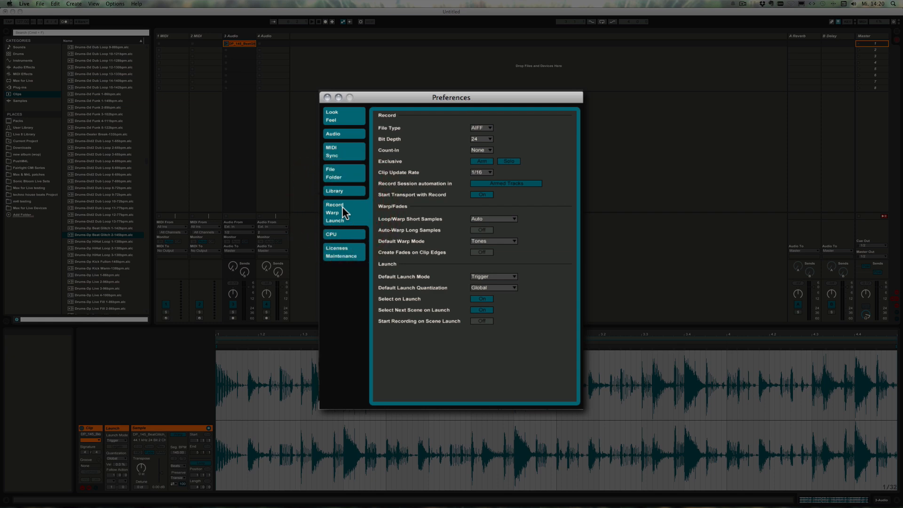
{"action": "mouse_move", "coordinate": [418, 290]}
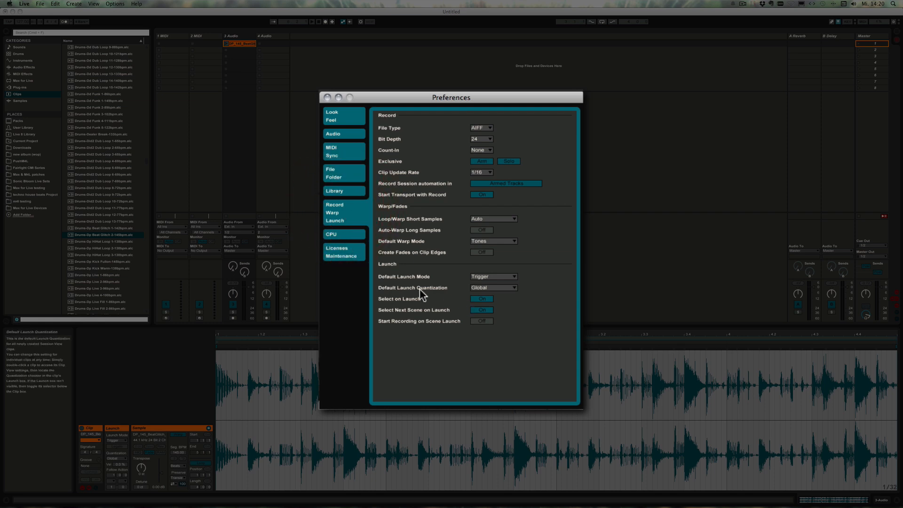
{"action": "left_click", "coordinate": [493, 287]}
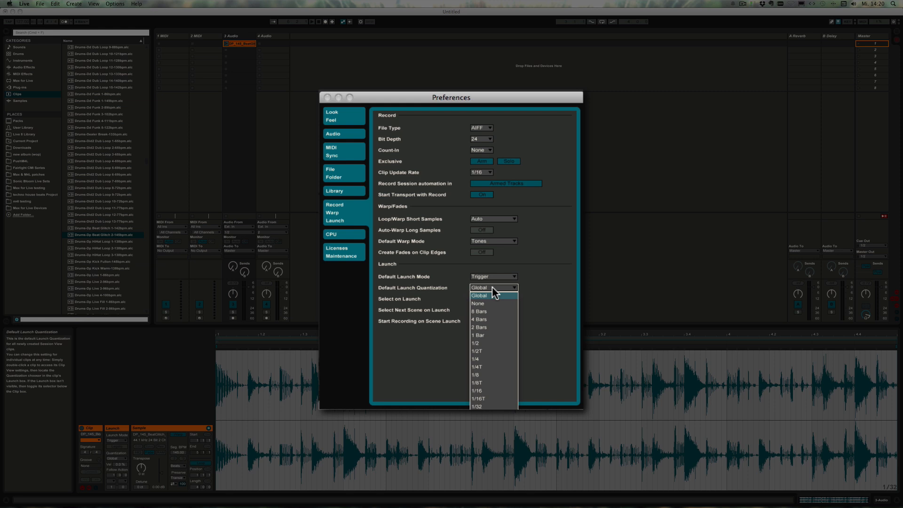
{"action": "left_click", "coordinate": [480, 296]}
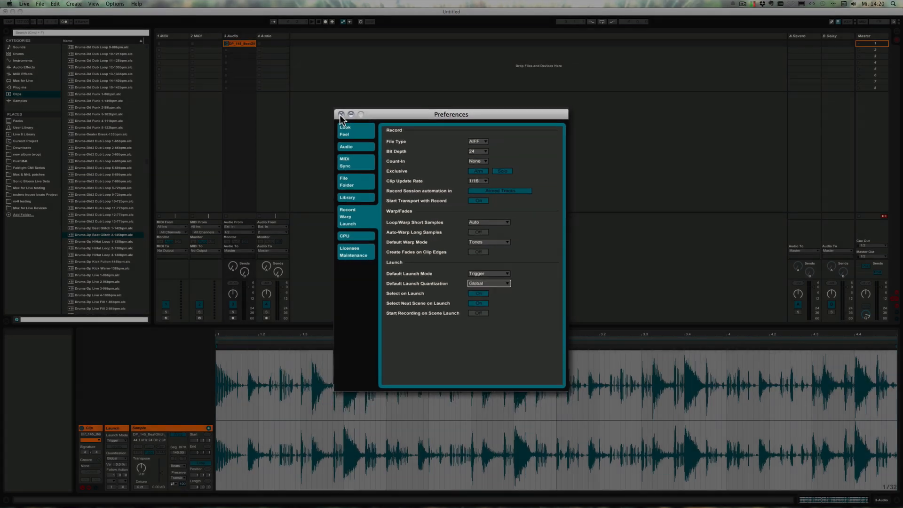
{"action": "left_click", "coordinate": [341, 114]}
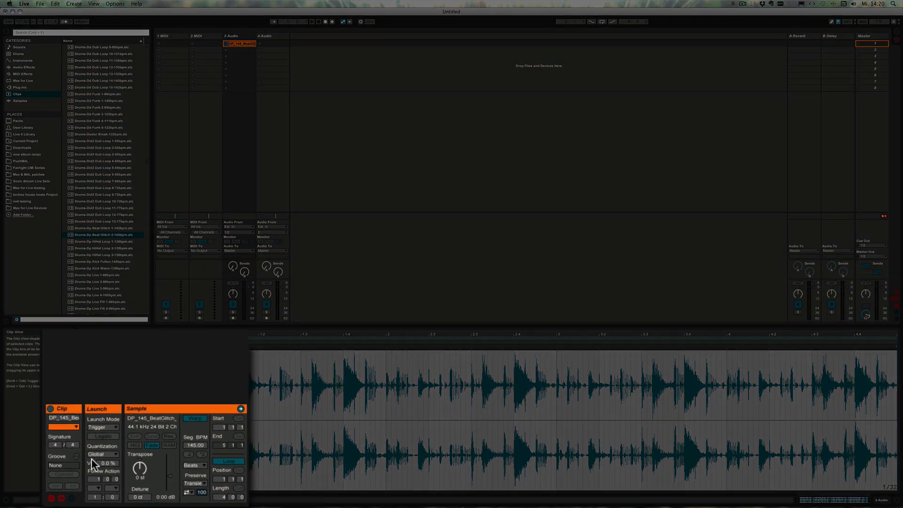
Step: Set the beat clip's launch quantization to 1/4, launch it, and review the chooser list
{"action": "left_click", "coordinate": [103, 454]}
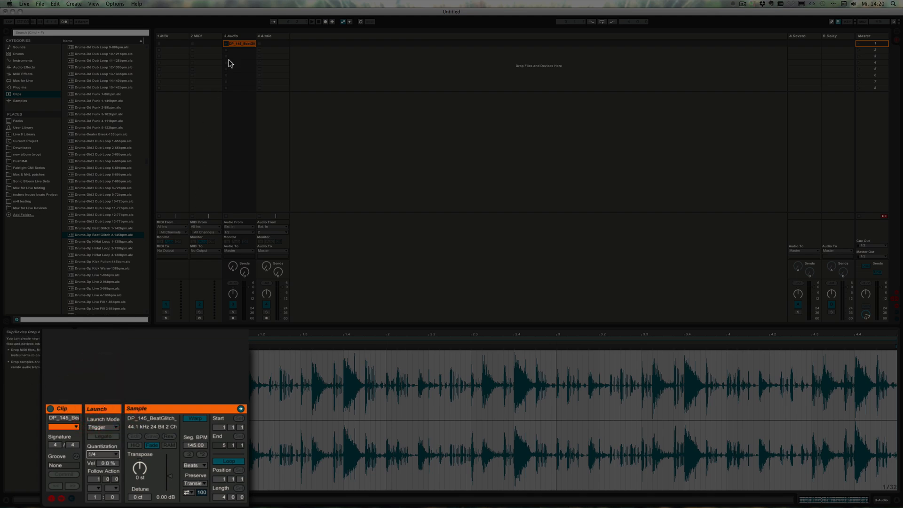
{"action": "left_click", "coordinate": [239, 43]}
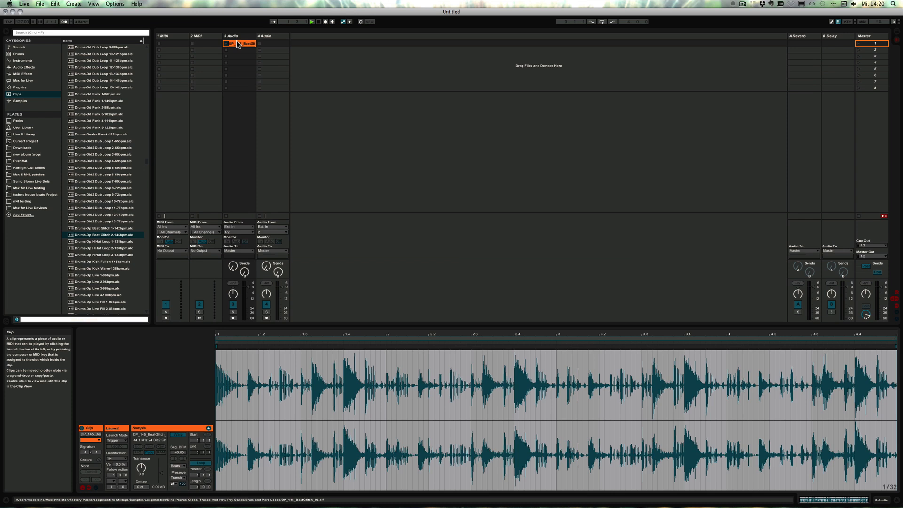
{"action": "left_click", "coordinate": [232, 44]}
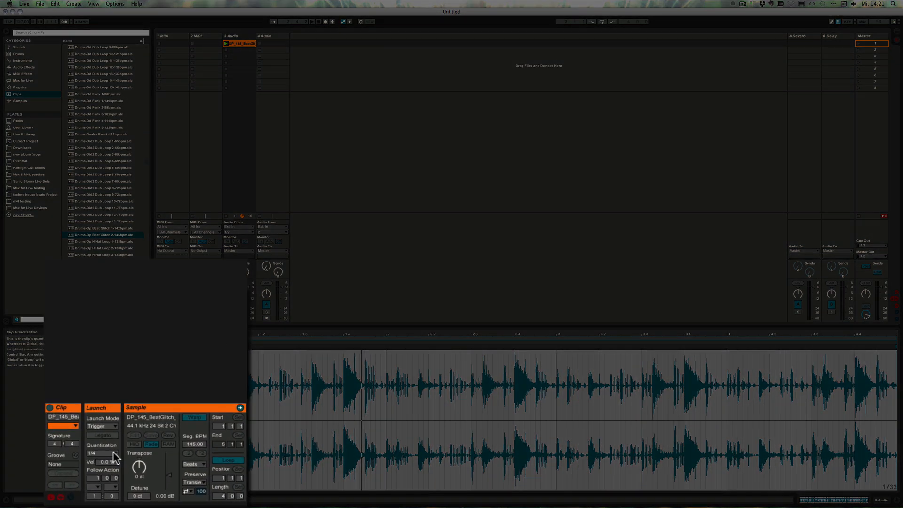
{"action": "left_click", "coordinate": [103, 452]}
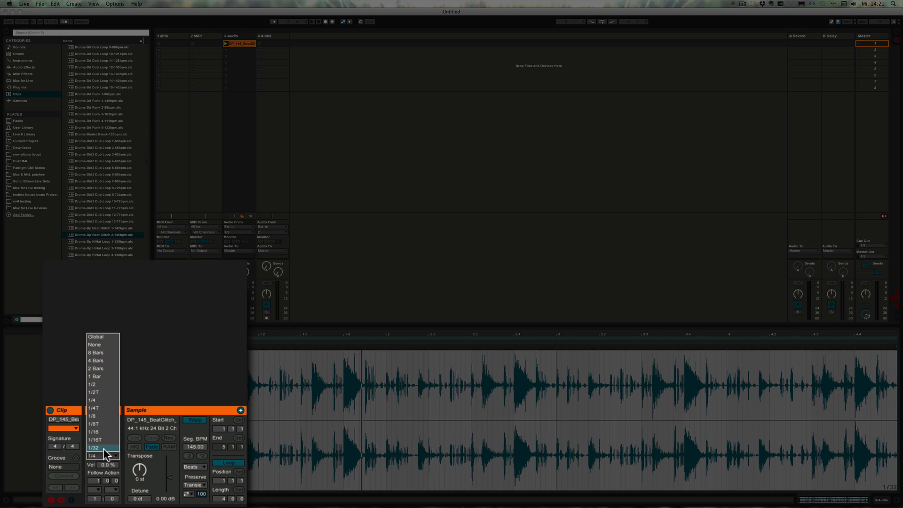
{"action": "mouse_move", "coordinate": [102, 360]}
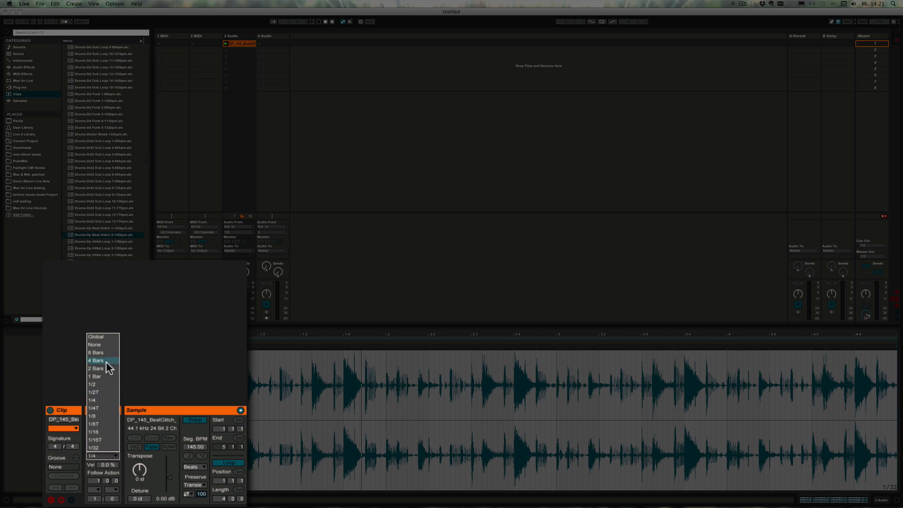
{"action": "mouse_move", "coordinate": [122, 416]}
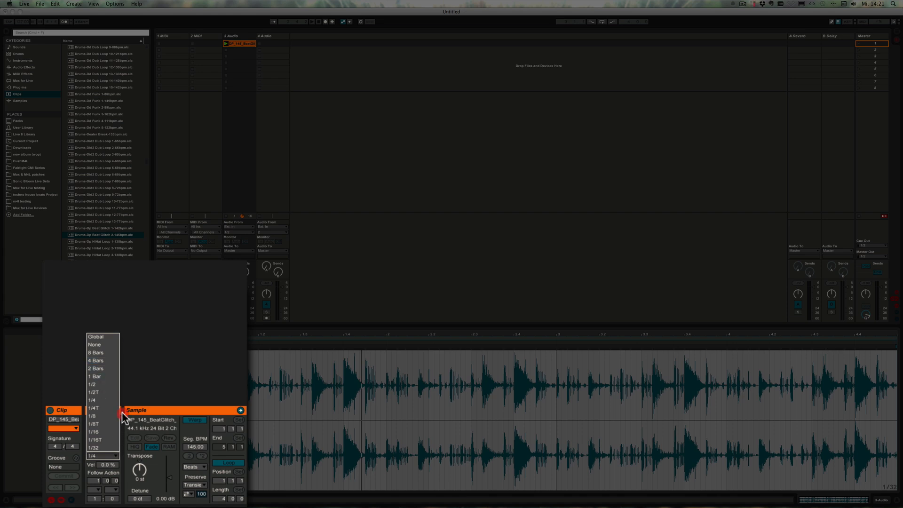
{"action": "left_click", "coordinate": [92, 455]}
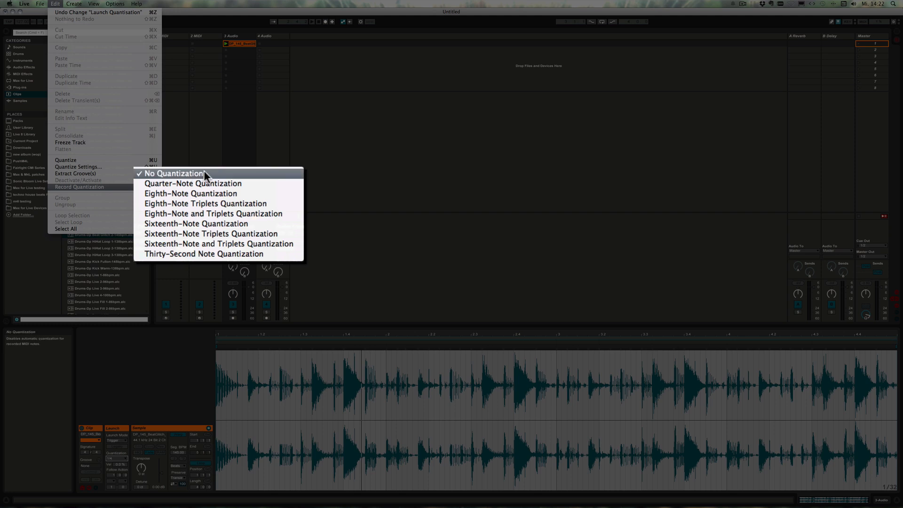
{"action": "mouse_move", "coordinate": [192, 183]}
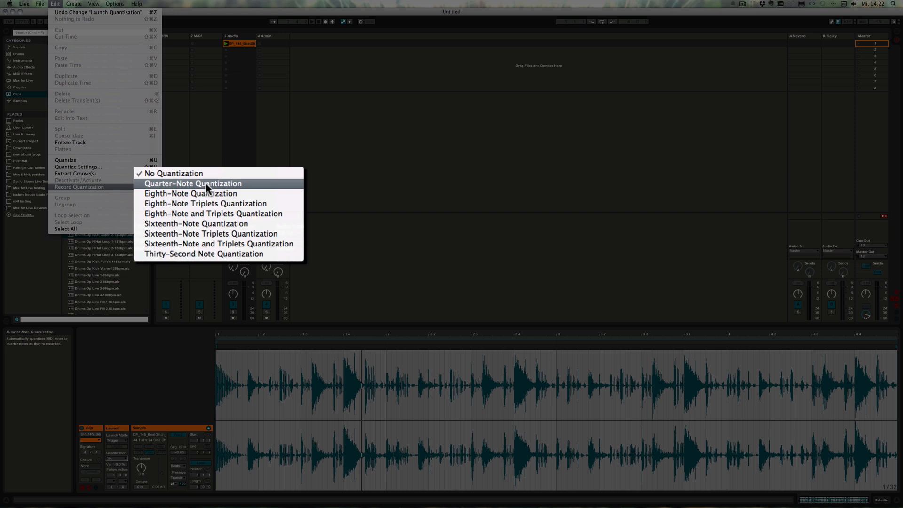
{"action": "mouse_move", "coordinate": [207, 193]}
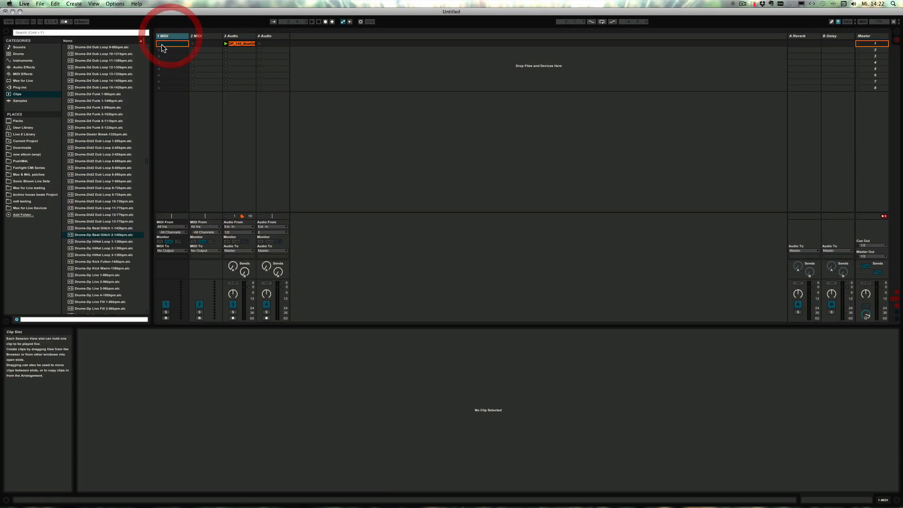
{"action": "mouse_move", "coordinate": [166, 319]}
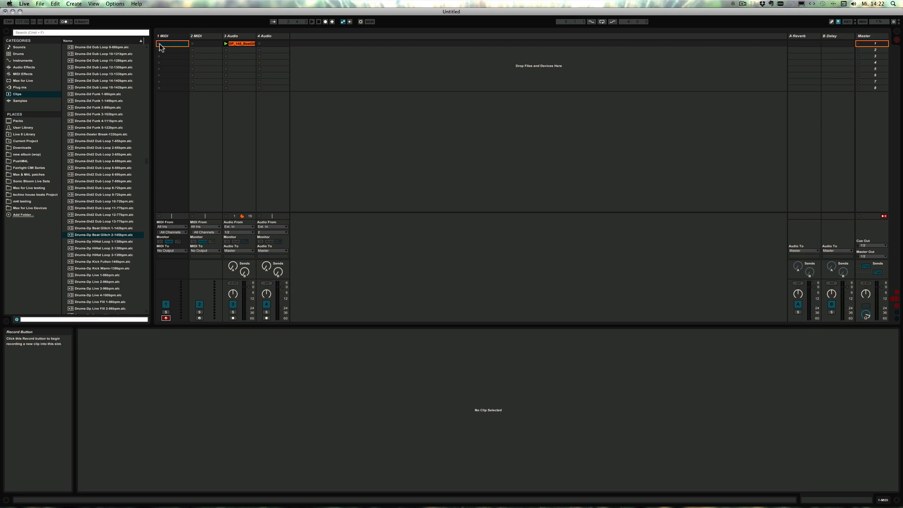
Step: Record a new MIDI clip into the first slot of track 1 MIDI
{"action": "left_click", "coordinate": [172, 44]}
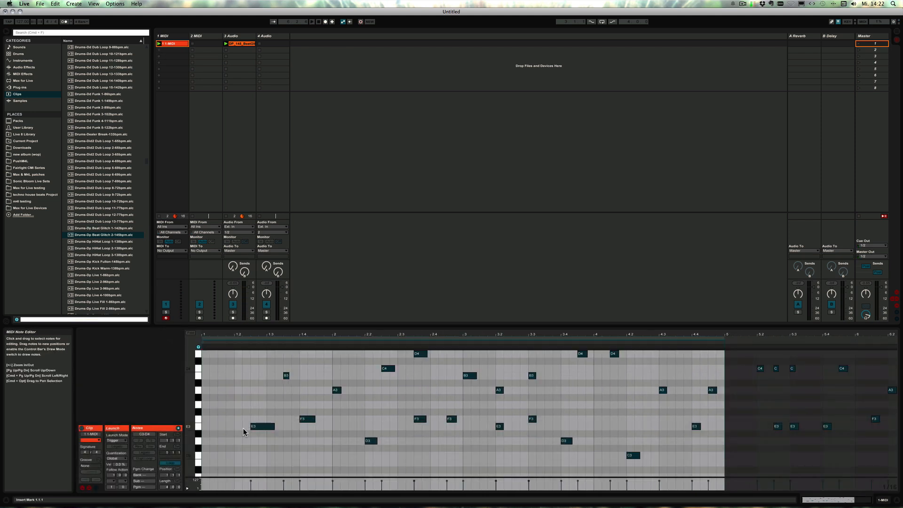
Step: Place the insert marker near the start of the recorded MIDI clip's notes
{"action": "left_click", "coordinate": [243, 412]}
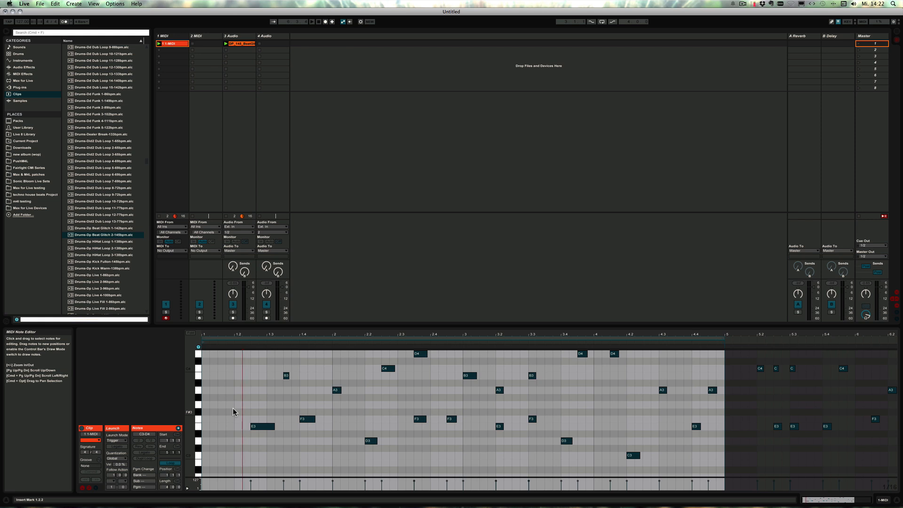